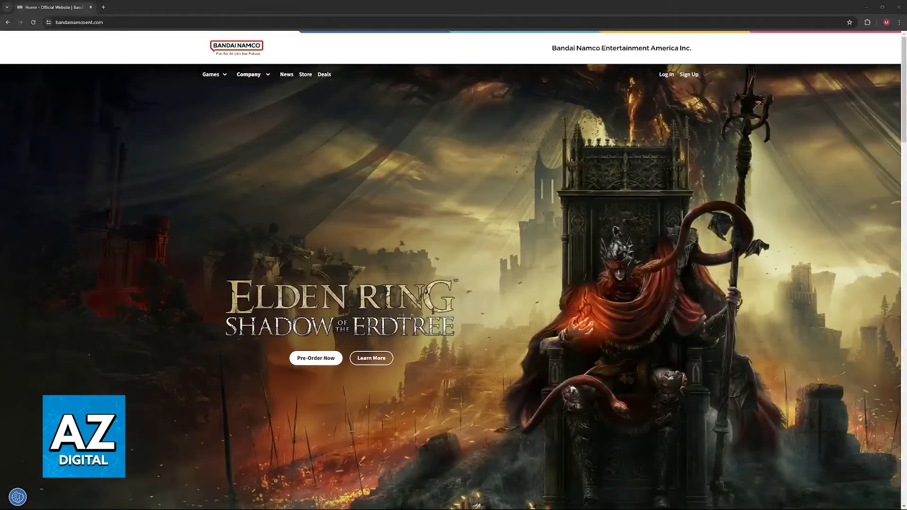
pyautogui.moveTo(632, 188)
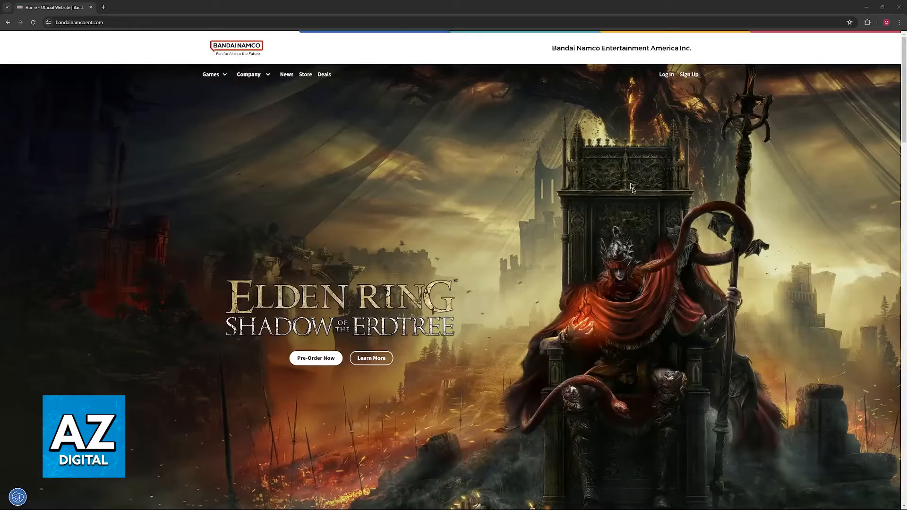
# Step: Sign in from the top navigation and go to My Account's Account Overview page
pyautogui.click(665, 74)
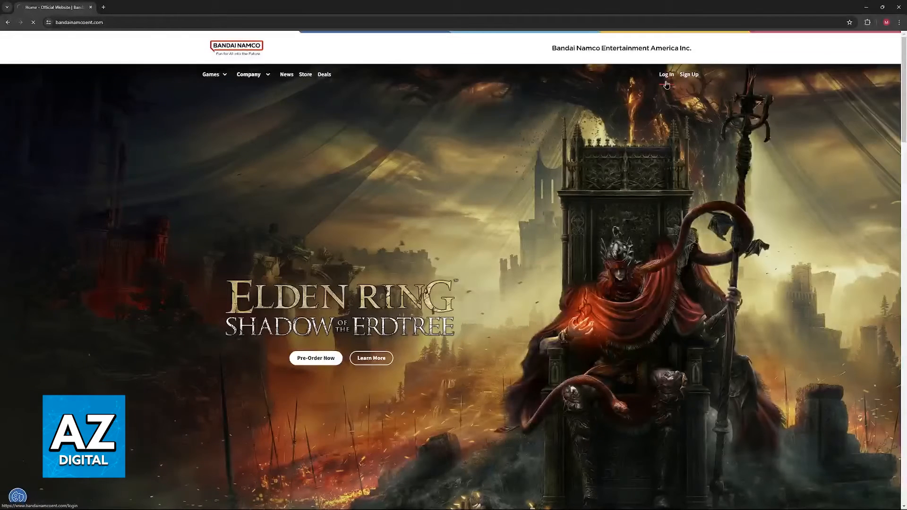
pyautogui.click(665, 74)
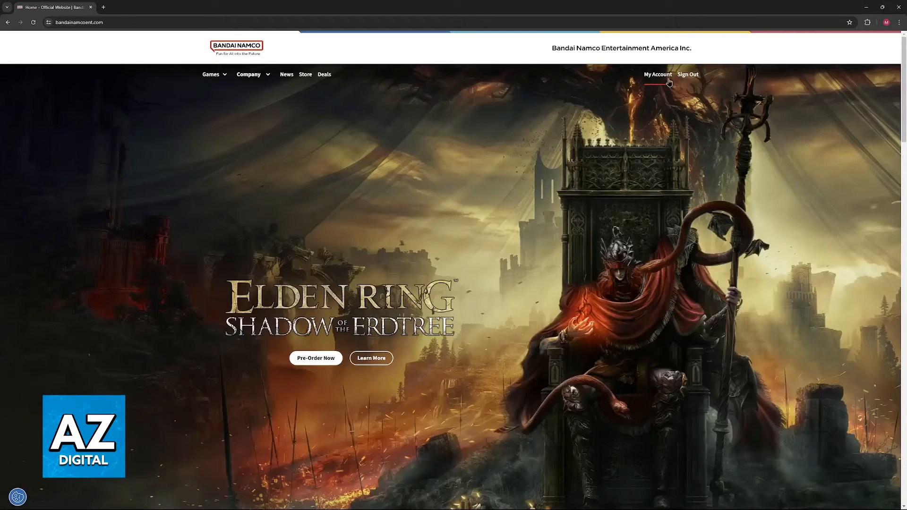
pyautogui.moveTo(654, 122)
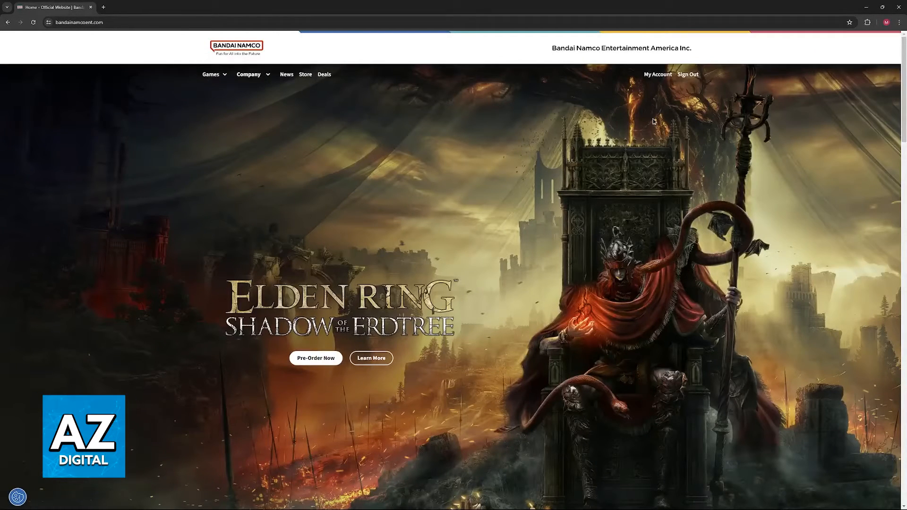
pyautogui.click(657, 74)
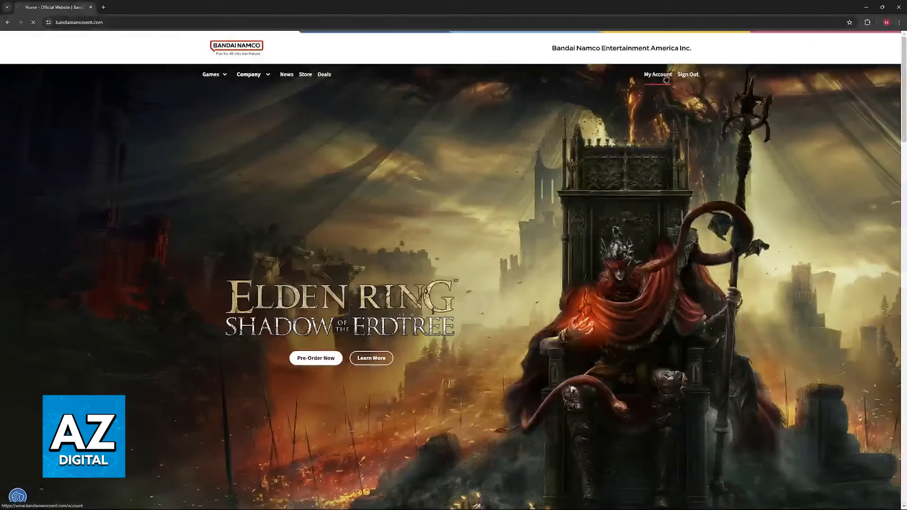
pyautogui.click(658, 74)
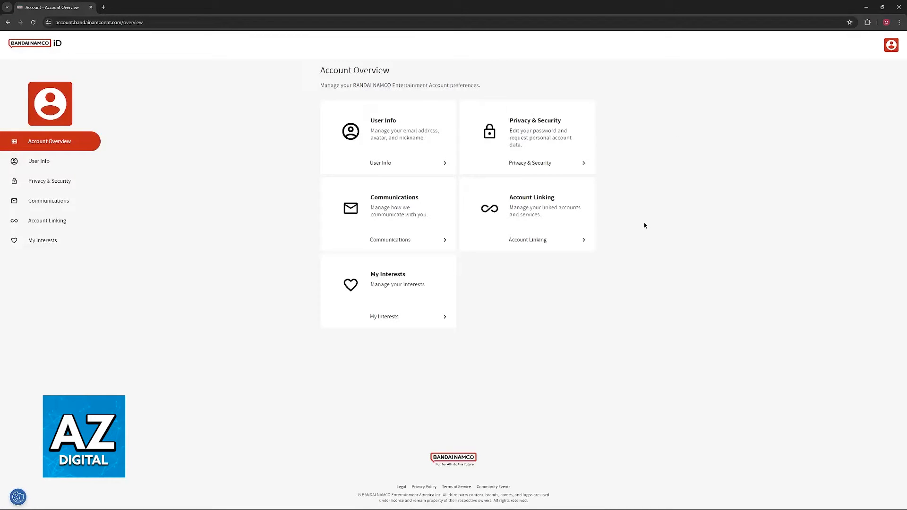
pyautogui.moveTo(519, 247)
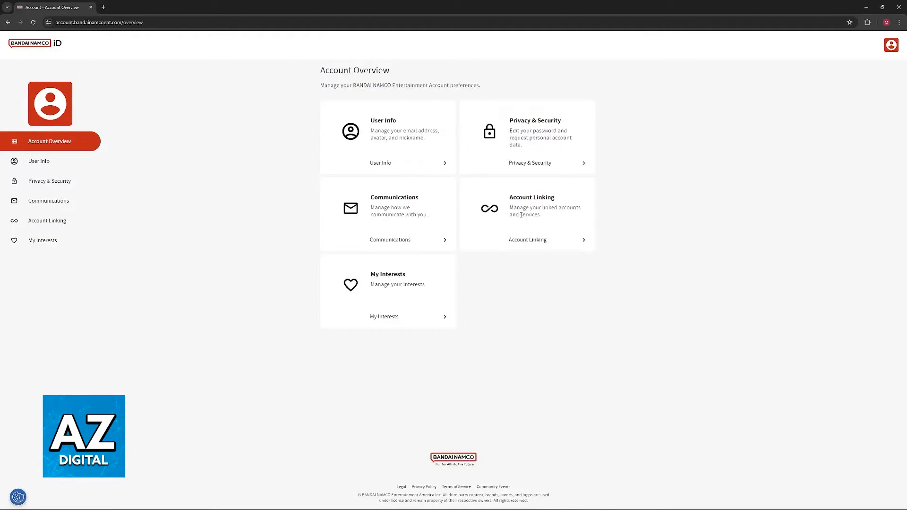
pyautogui.moveTo(263, 226)
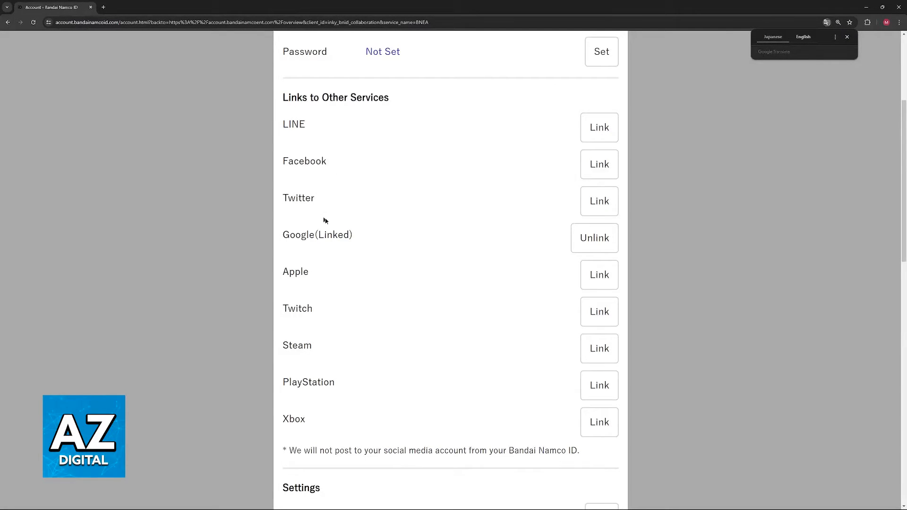
pyautogui.moveTo(317, 144)
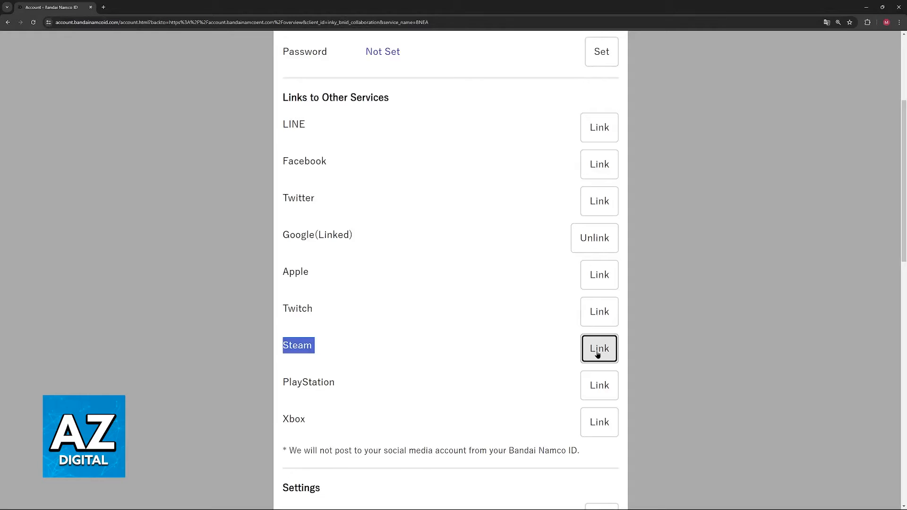
# Step: Start linking Steam via the Link button next to Steam in the linked-services list
pyautogui.click(599, 350)
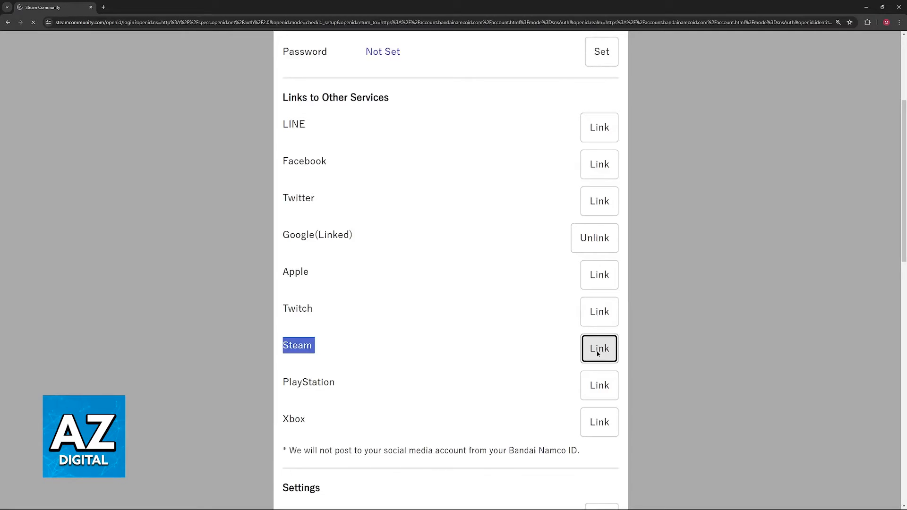
# Step: Bring up the Steam Community sign-in page authorising account.bandainamcoid.com
pyautogui.click(598, 348)
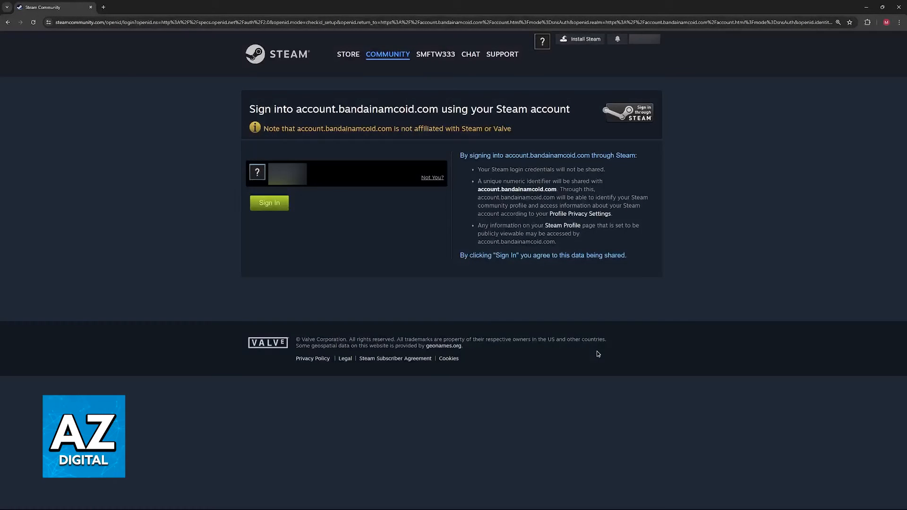
pyautogui.moveTo(483, 290)
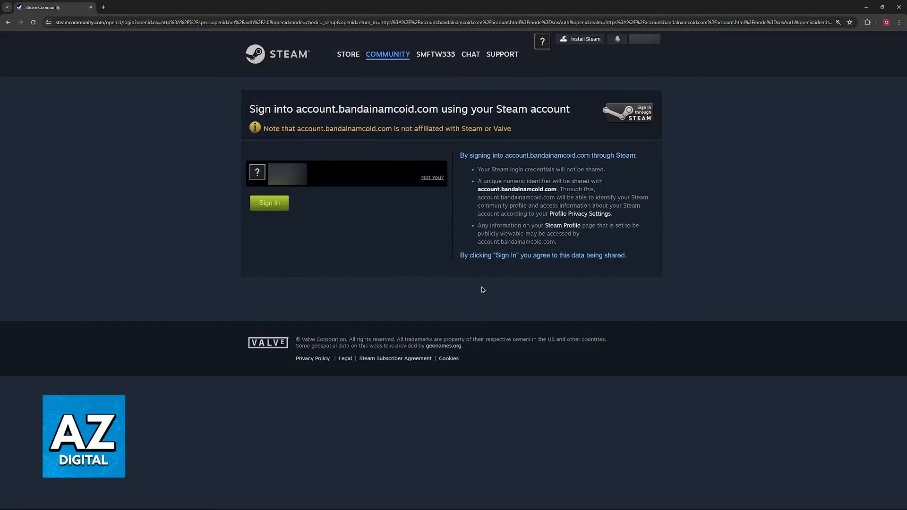
pyautogui.click(268, 202)
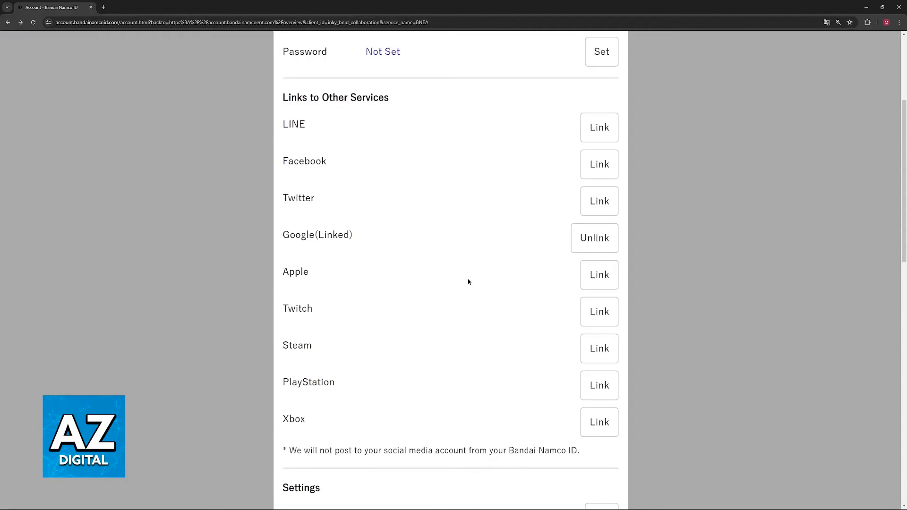
pyautogui.doubleClick(297, 346)
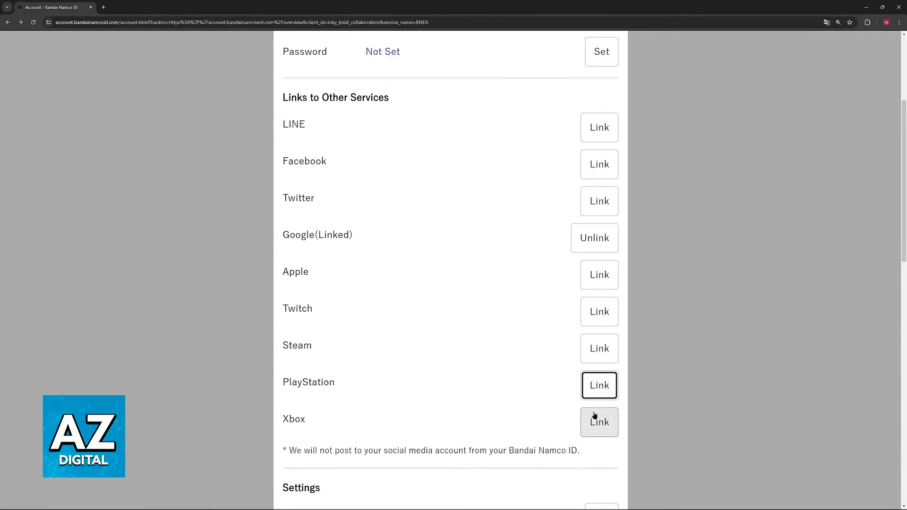
pyautogui.click(598, 422)
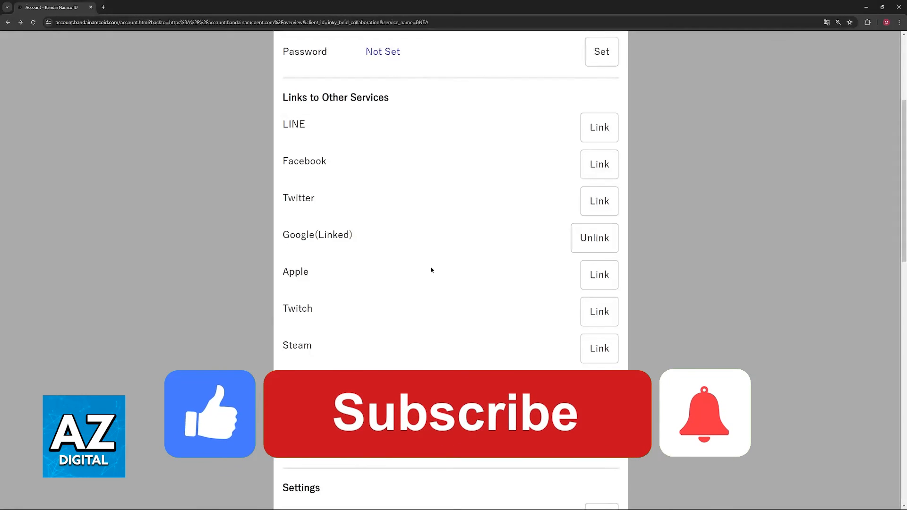
pyautogui.click(455, 415)
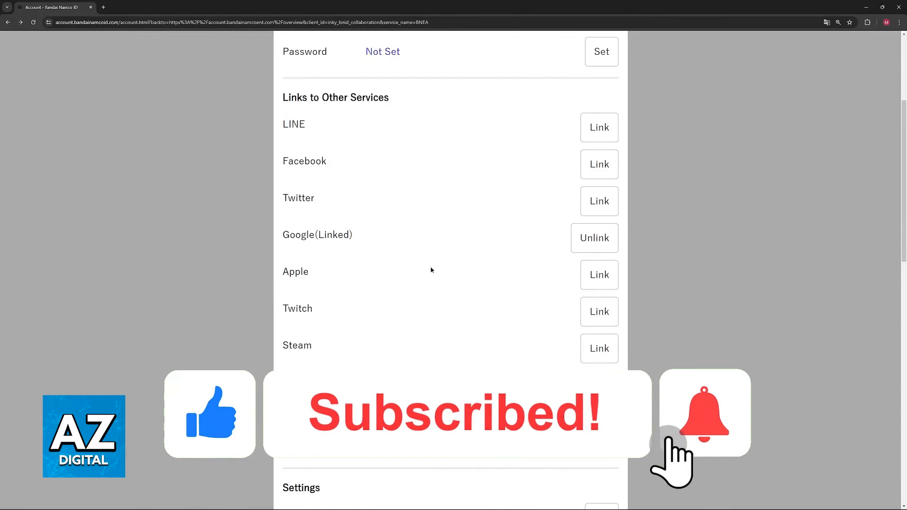
pyautogui.click(703, 414)
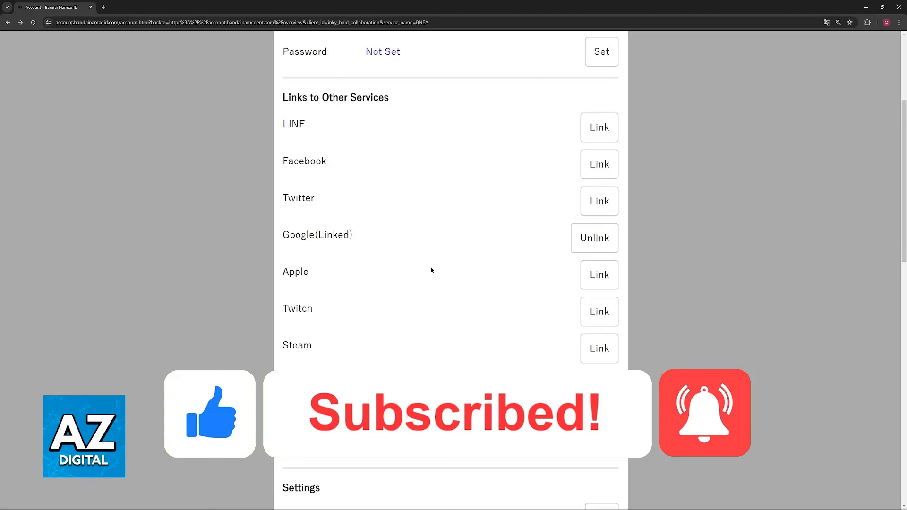